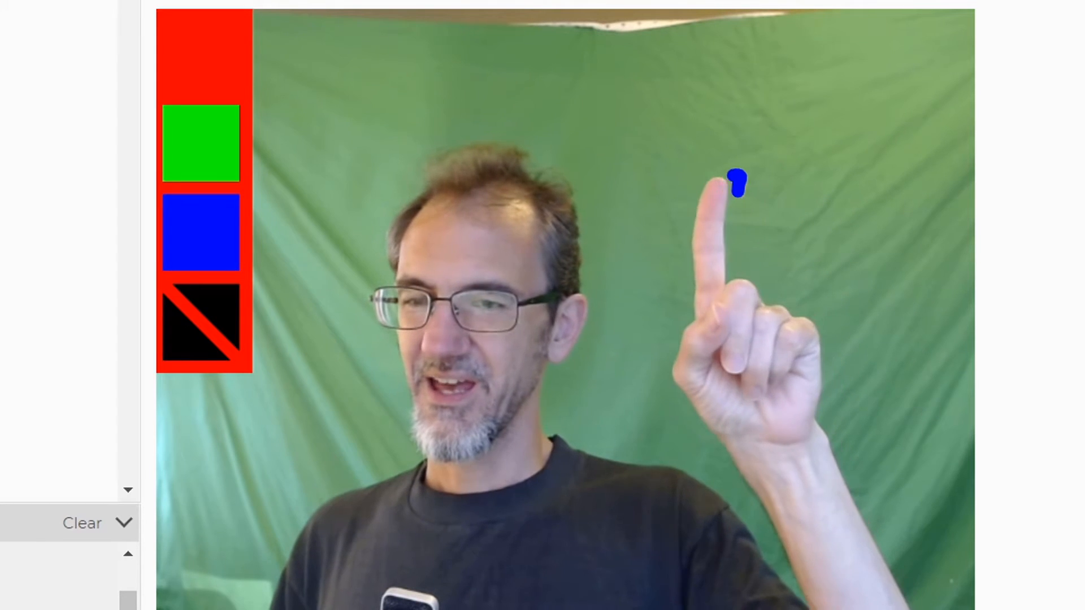
Sweep the index finger across the webcam view to draw blue and green strokes, picking green from the palette.
left_click_drag(737, 184, 508, 190)
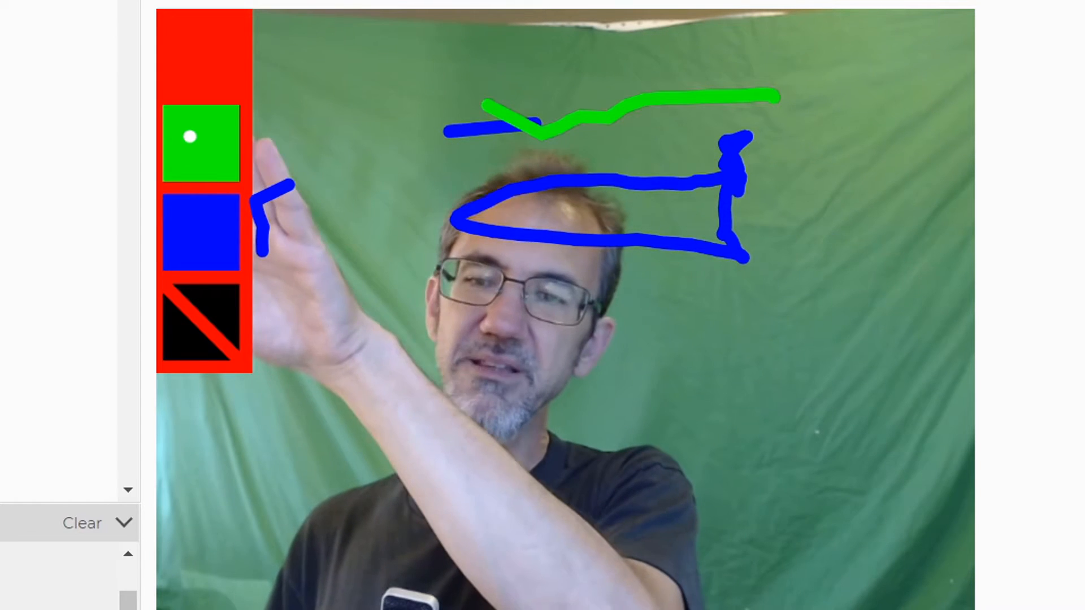
left_click(201, 56)
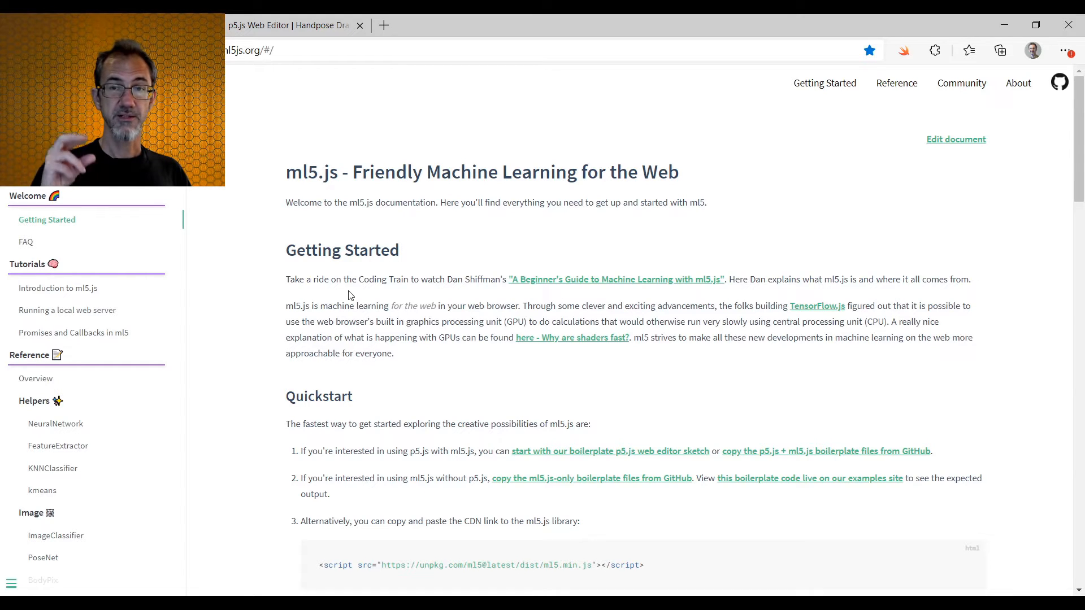
mouse_move(74, 332)
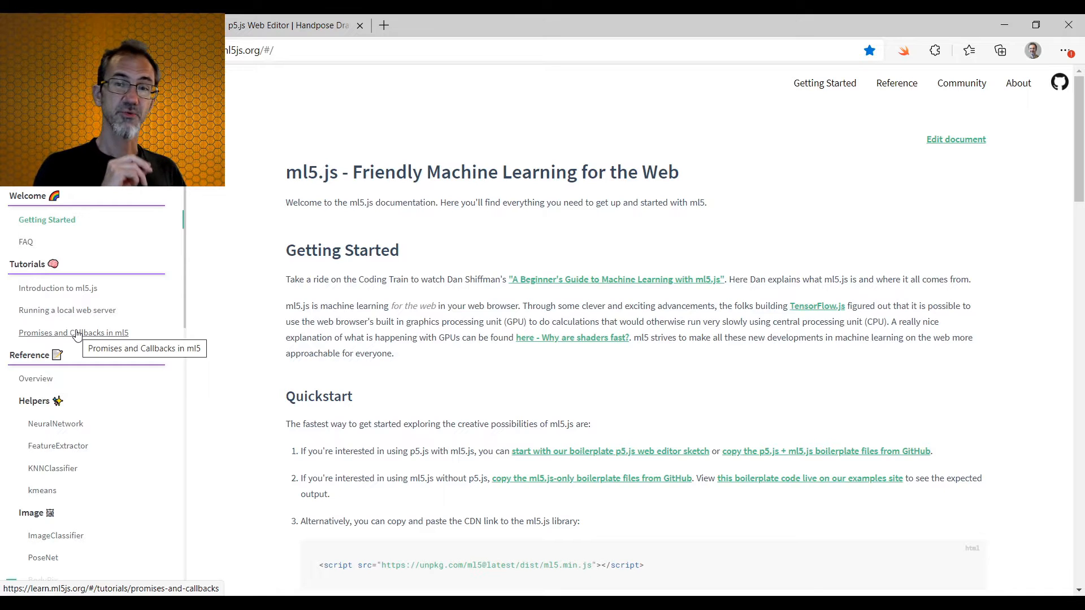
Scroll the left navigation to the Image models listing PoseNet, Handpose and Facemesh.
scroll("down", 3)
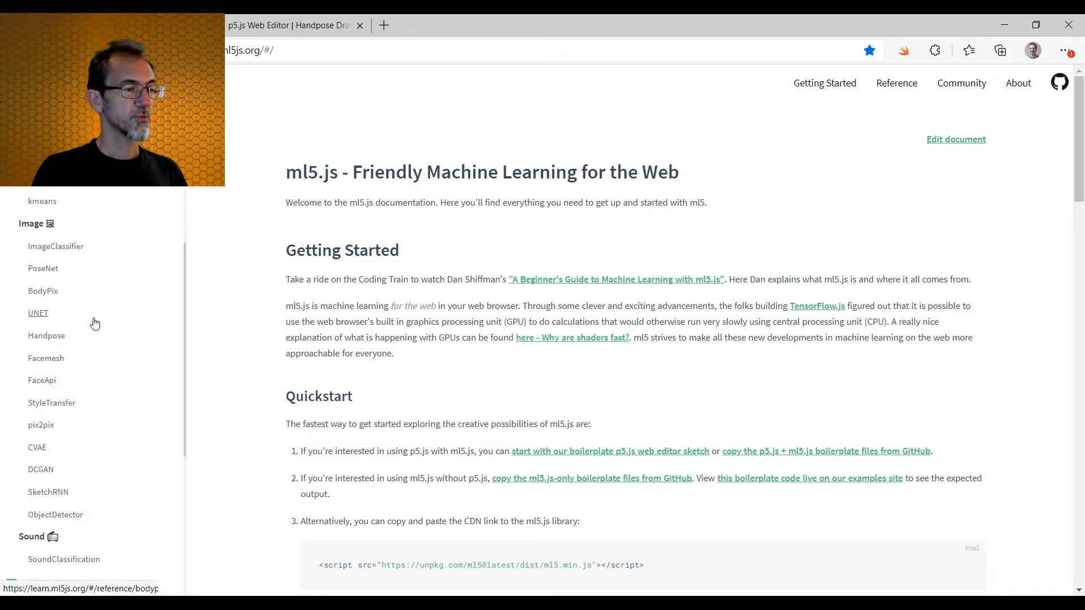
Show the Handpose reference's Examples section listing Handpose_Image and Handpose_Webcam.
left_click(47, 336)
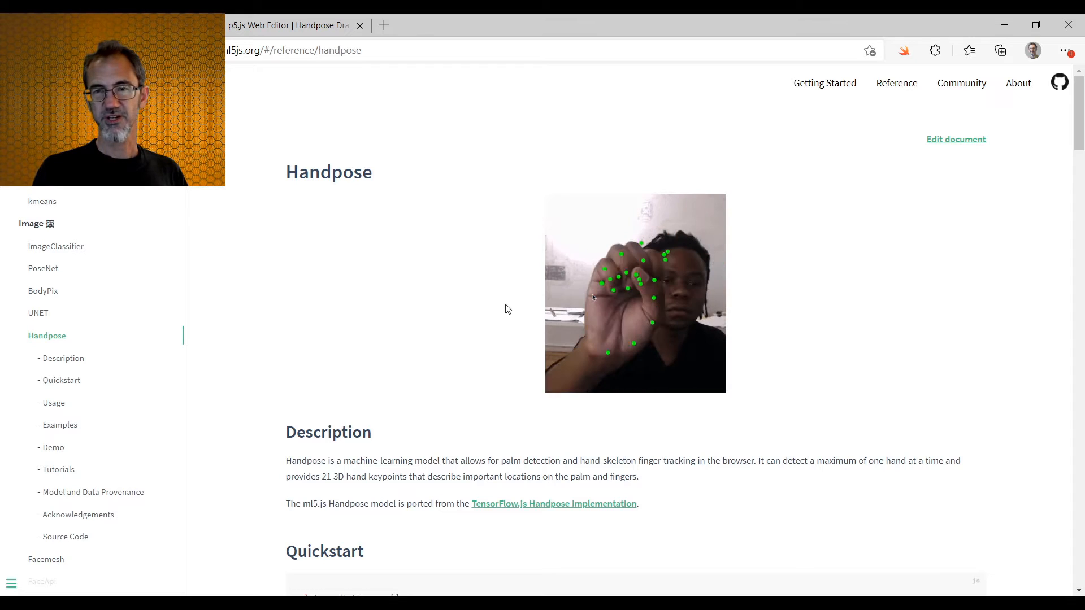
scroll("down", 3)
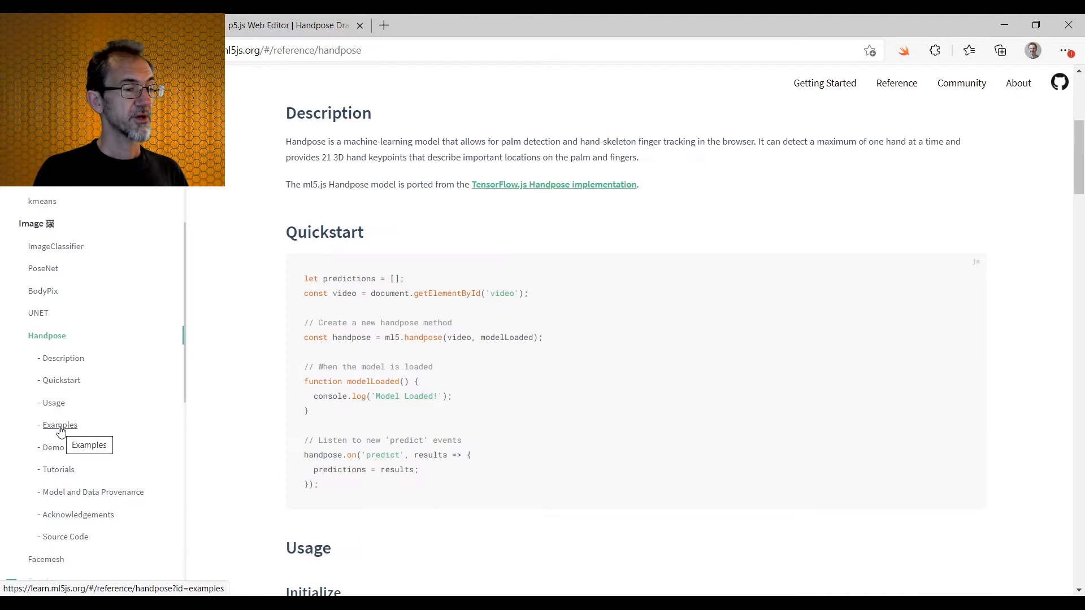
left_click(60, 424)
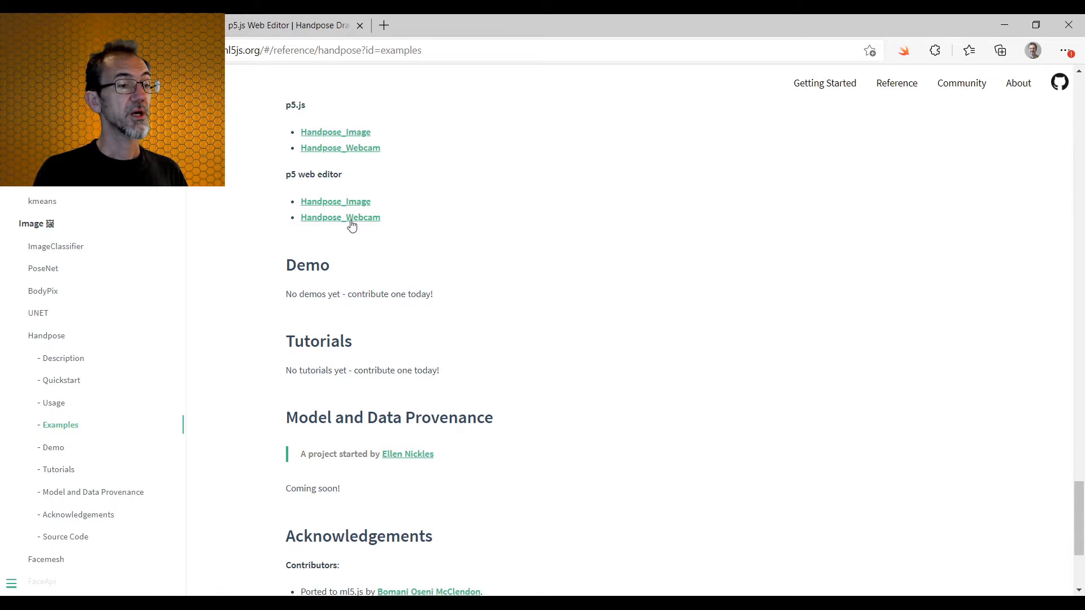
mouse_move(340, 217)
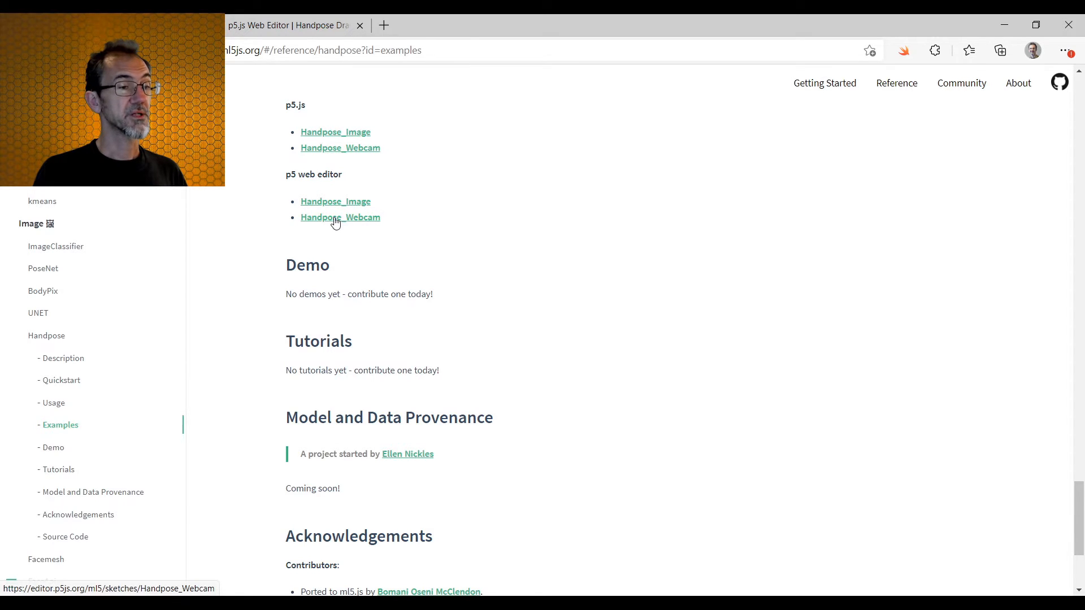
left_click(340, 217)
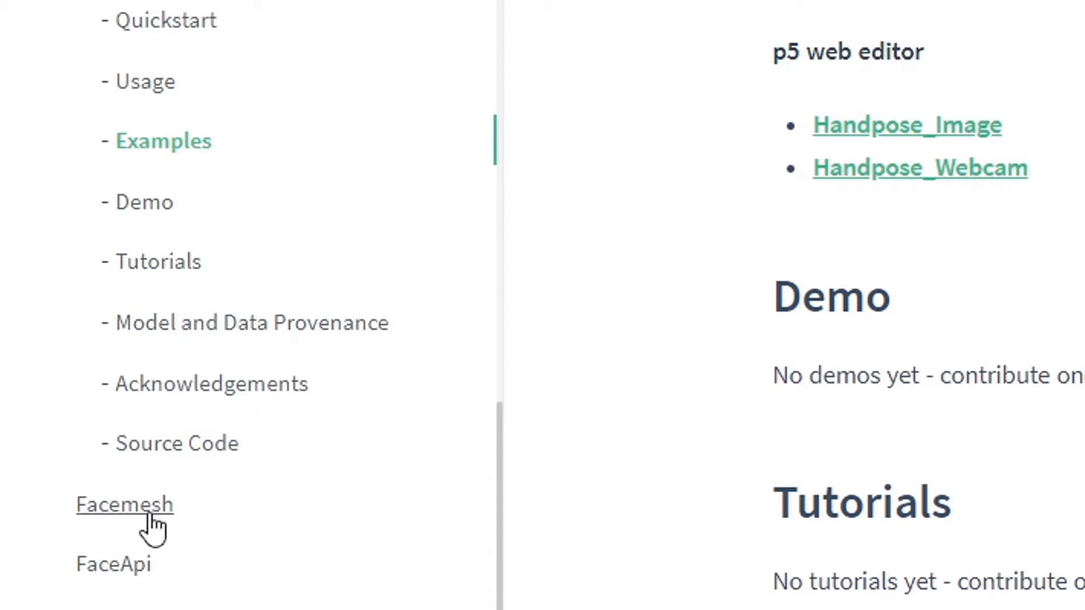
From the Facemesh reference examples, launch Facemesh_Webcam in the p5.js Web Editor.
scroll("down", 3)
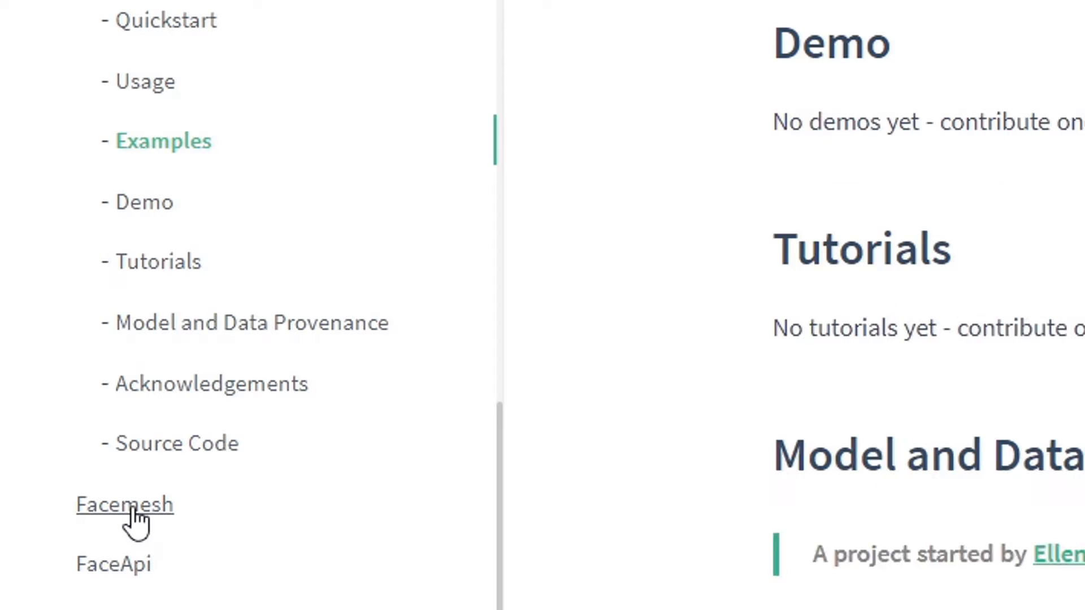
left_click(125, 504)
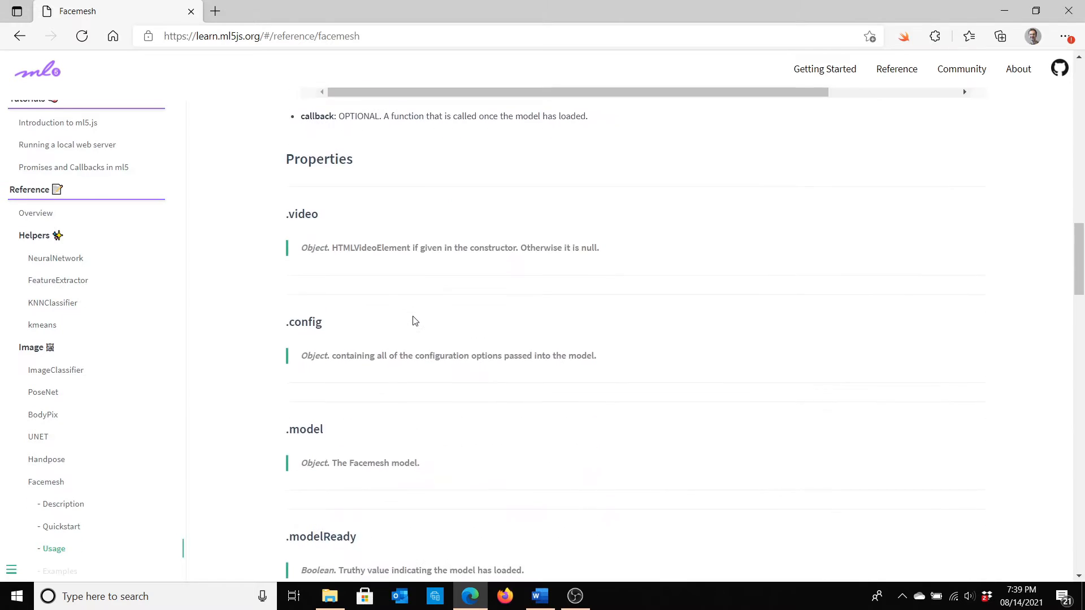
scroll("down", 3)
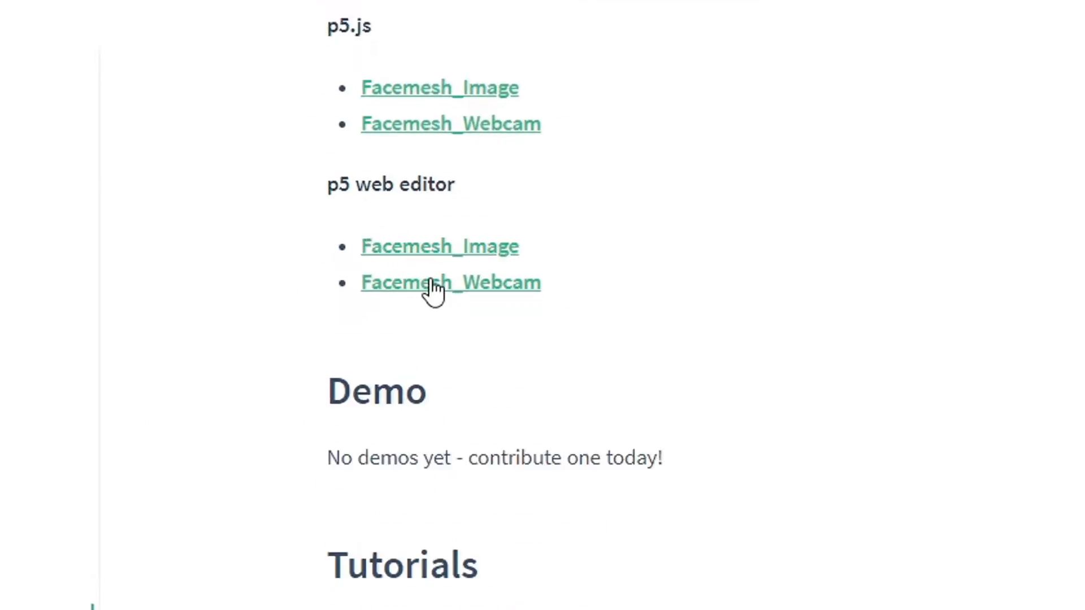
scroll("down", 3)
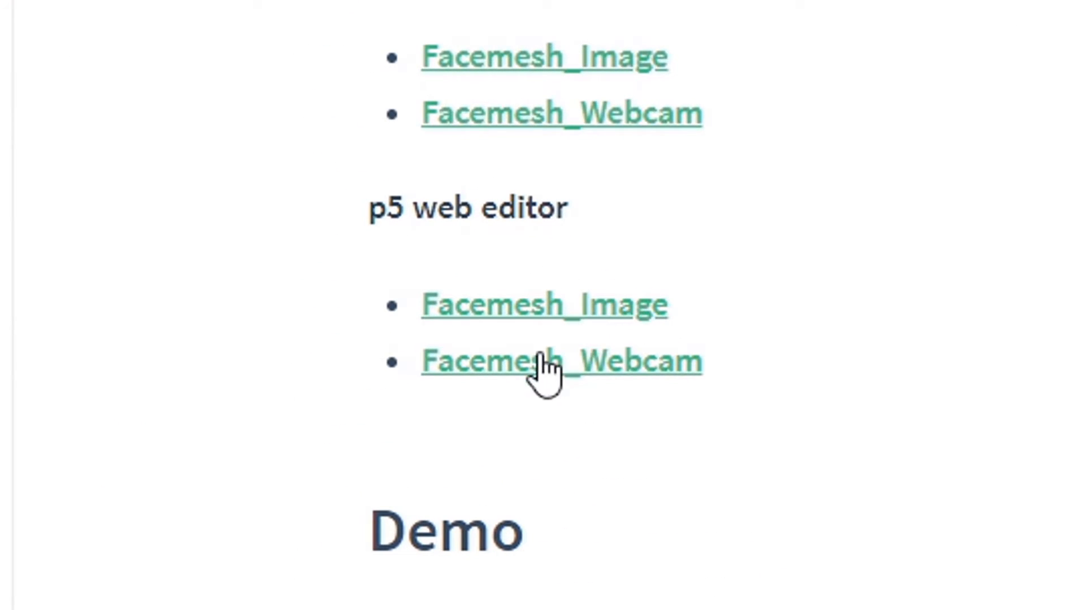
left_click(561, 362)
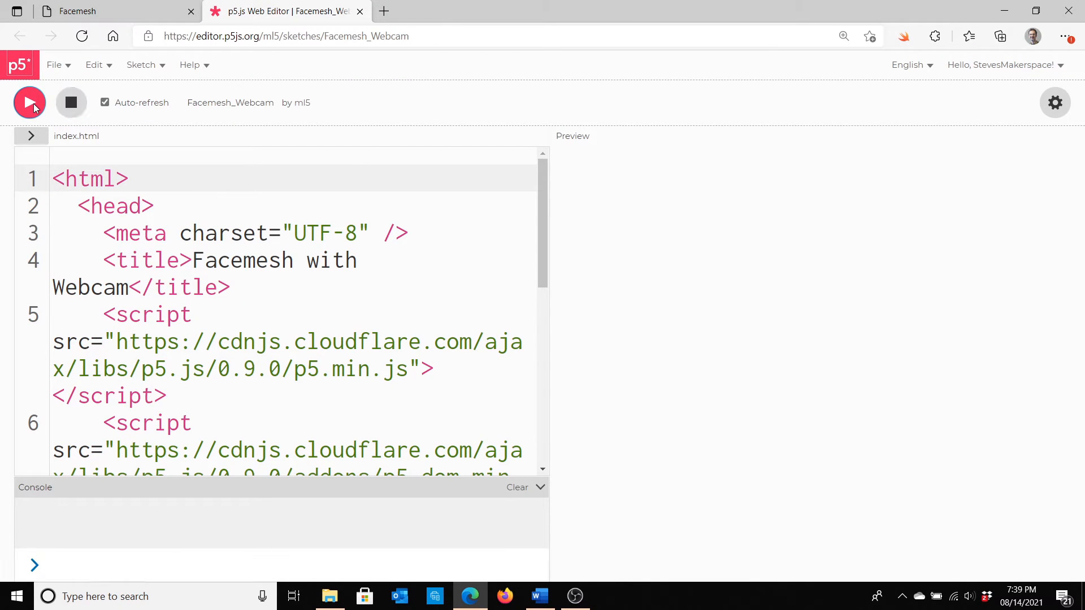
left_click(29, 103)
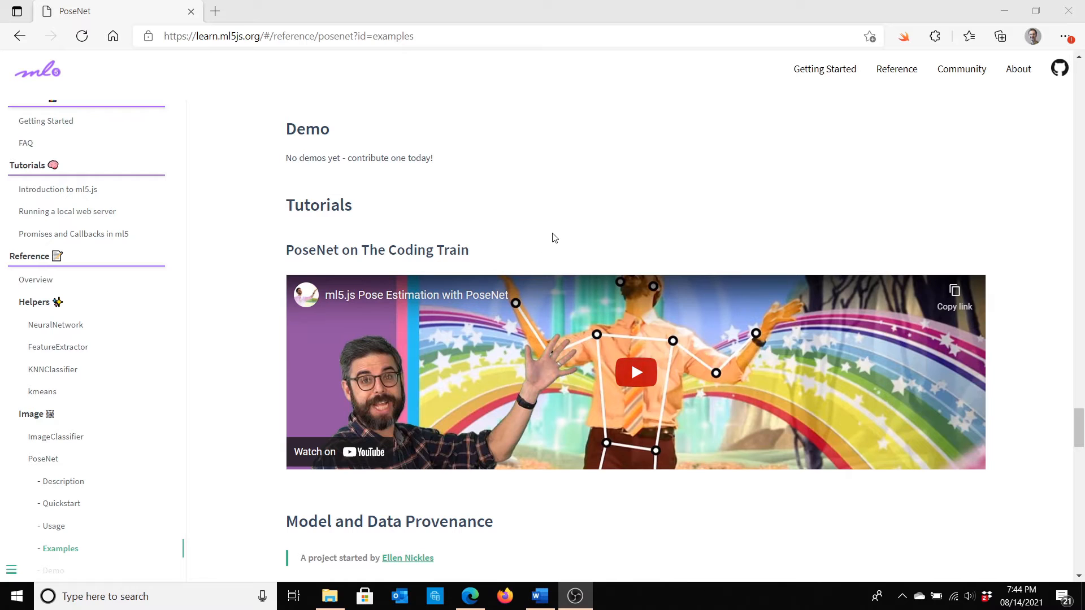
Bring the PoseNet reference's examples and tutorials with the Coding Train video into view.
left_click(634, 371)
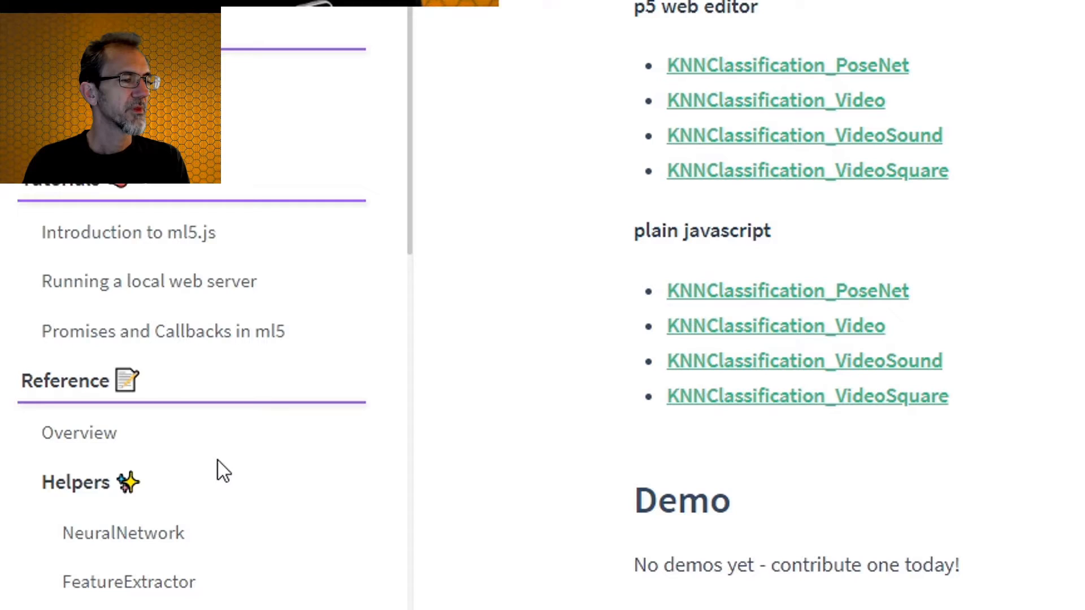
scroll("down", 3)
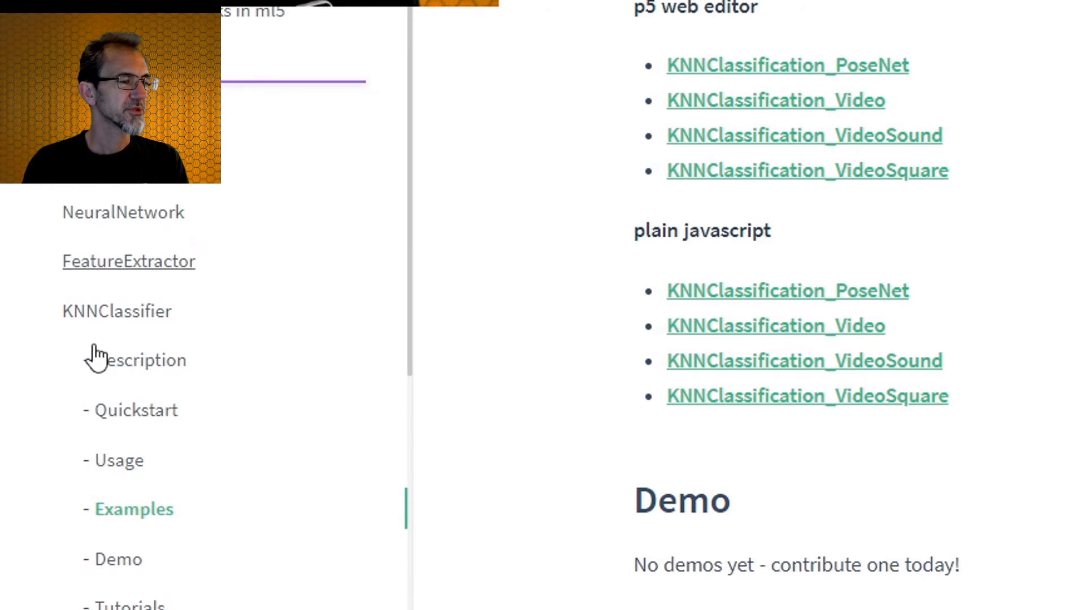
scroll("down", 3)
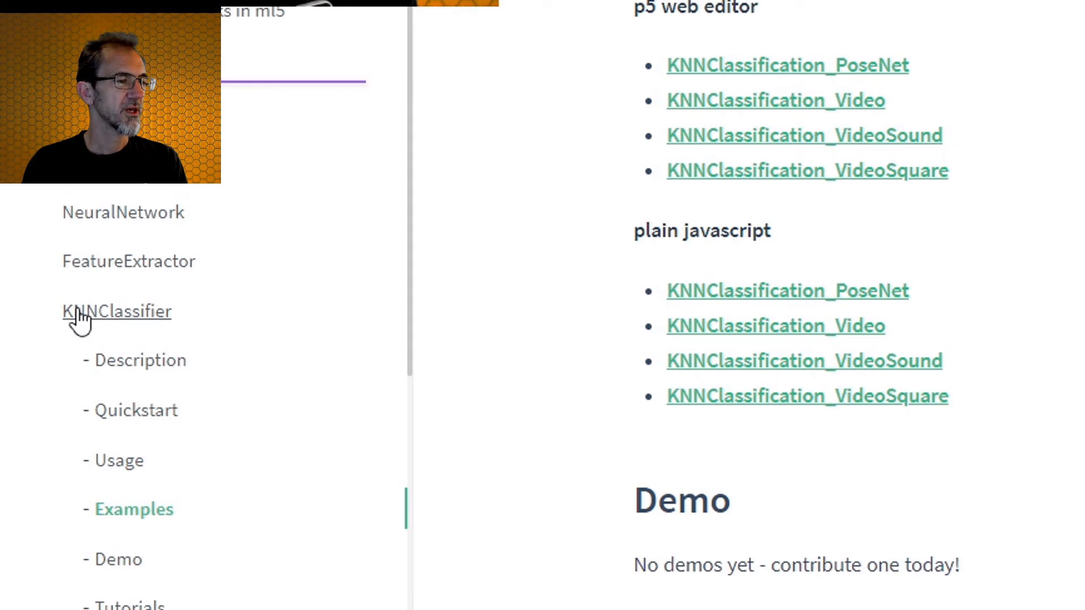
mouse_move(134, 510)
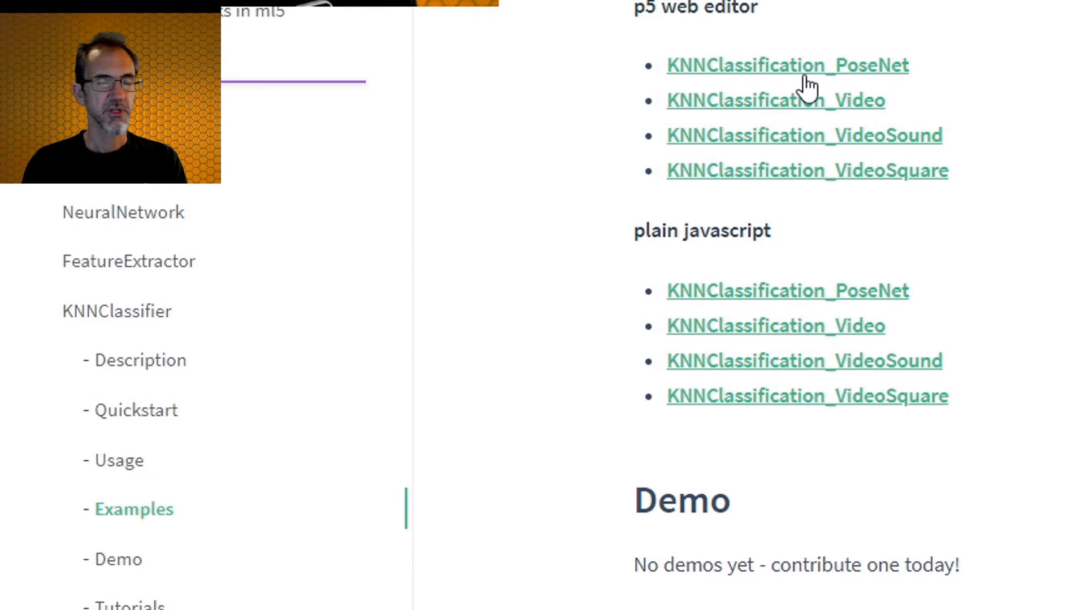
Run KNNClassification_PoseNet and record 104 upright head-pose examples for Class A.
left_click(787, 65)
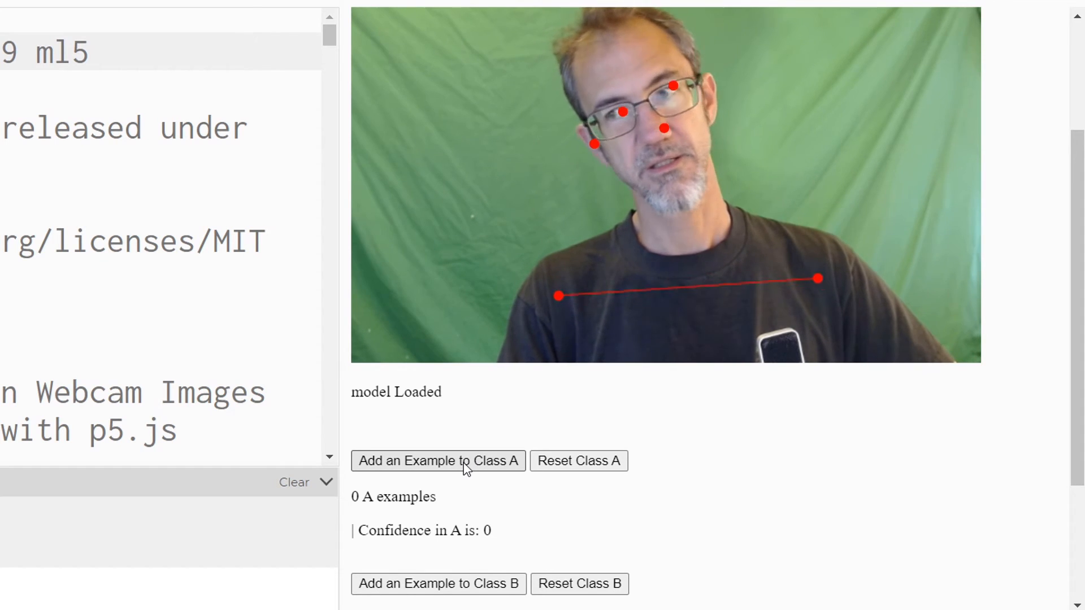
left_click(437, 461)
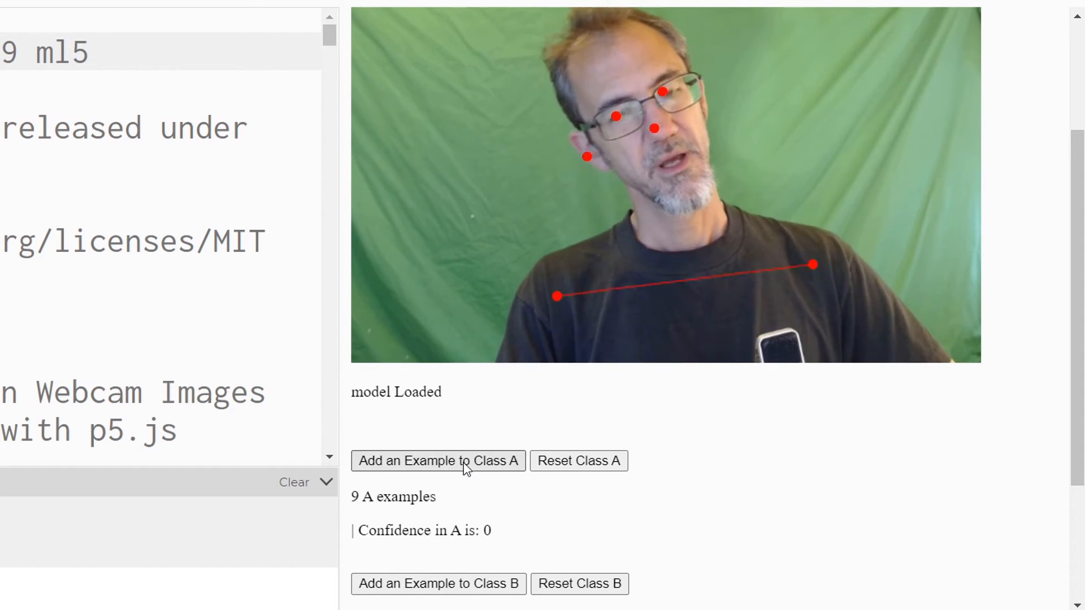
left_click(437, 461)
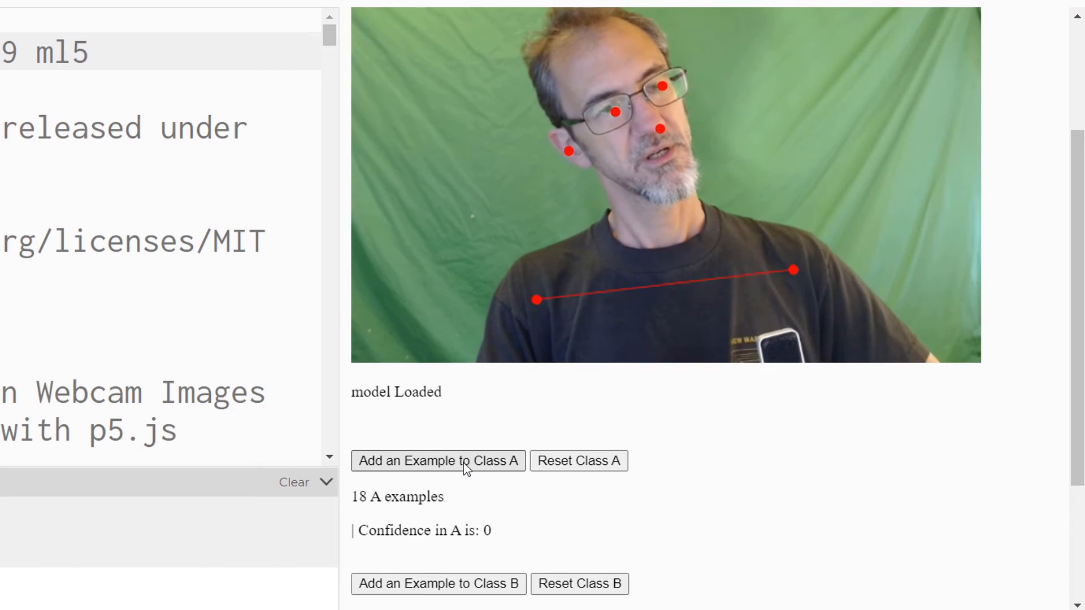
left_click(437, 461)
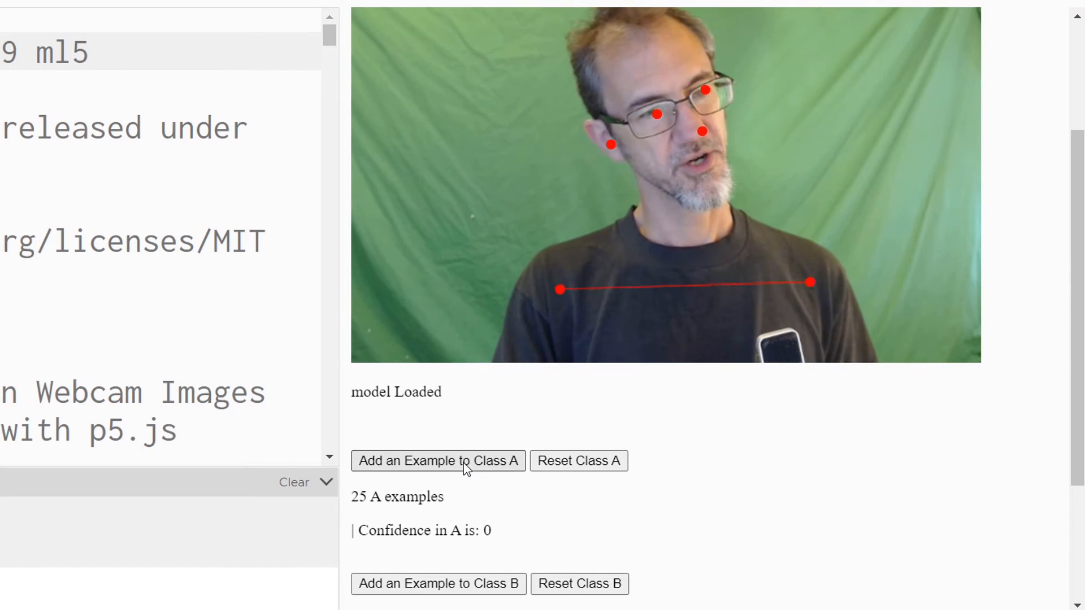
left_click(437, 461)
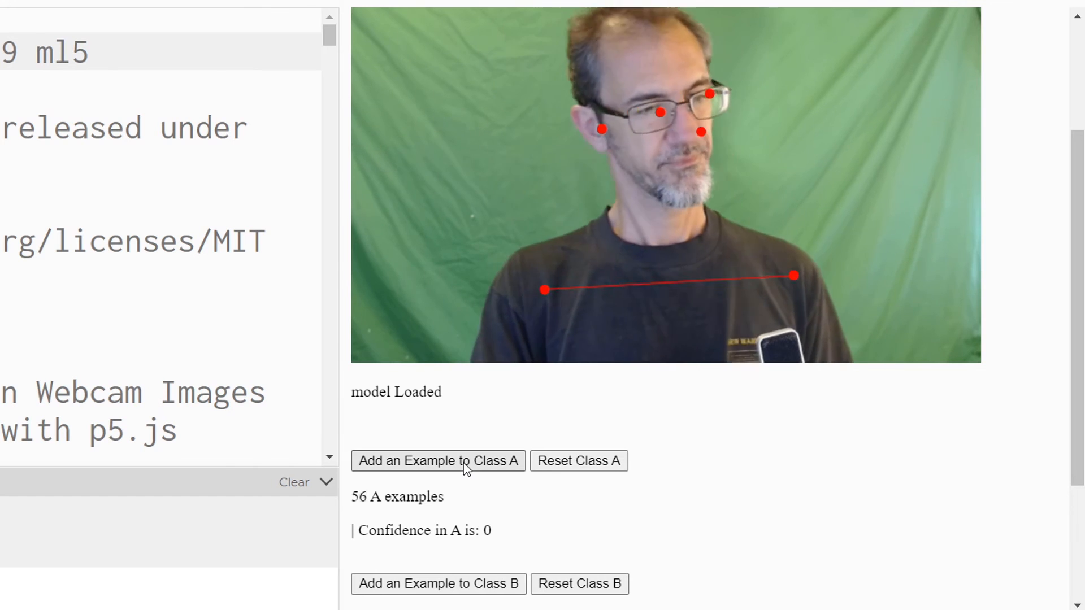
left_click(437, 461)
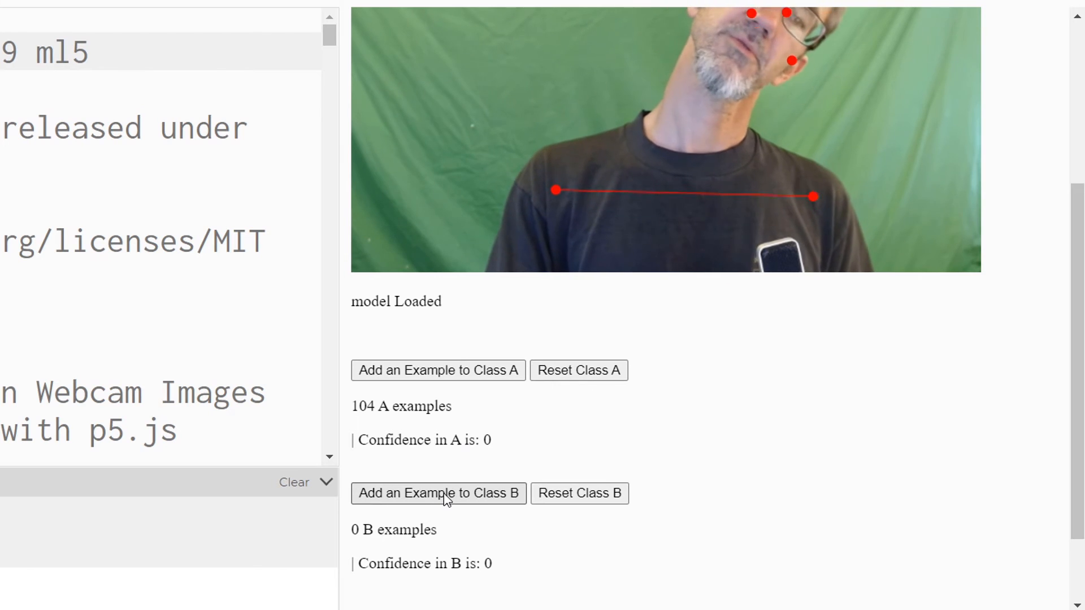
mouse_move(454, 476)
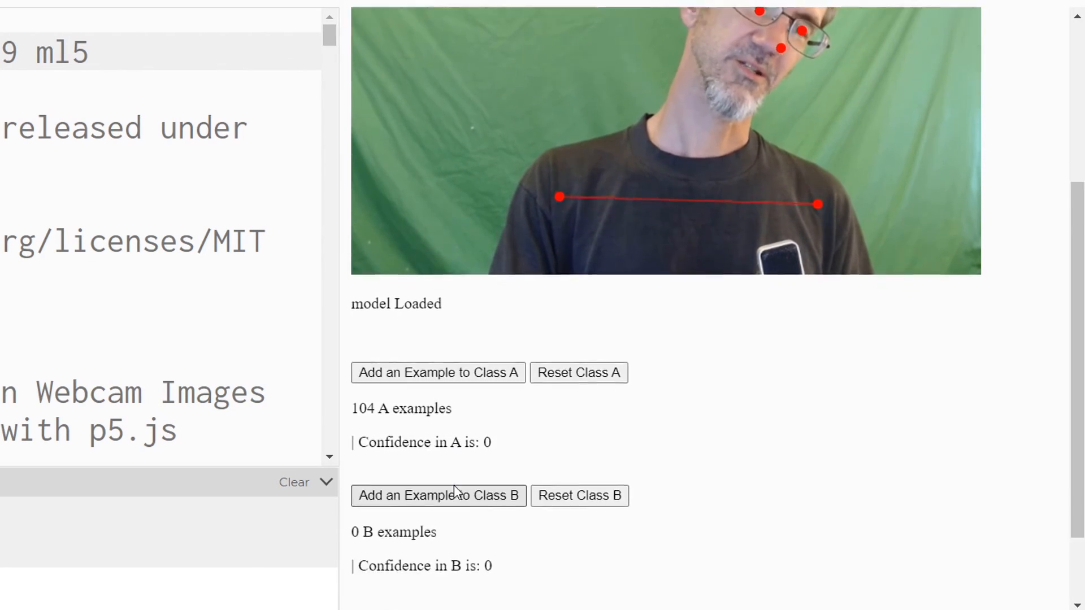
Record 101 tilted-head examples for Class B and start predicting, labelling the pose Class A at about 67%.
left_click(438, 495)
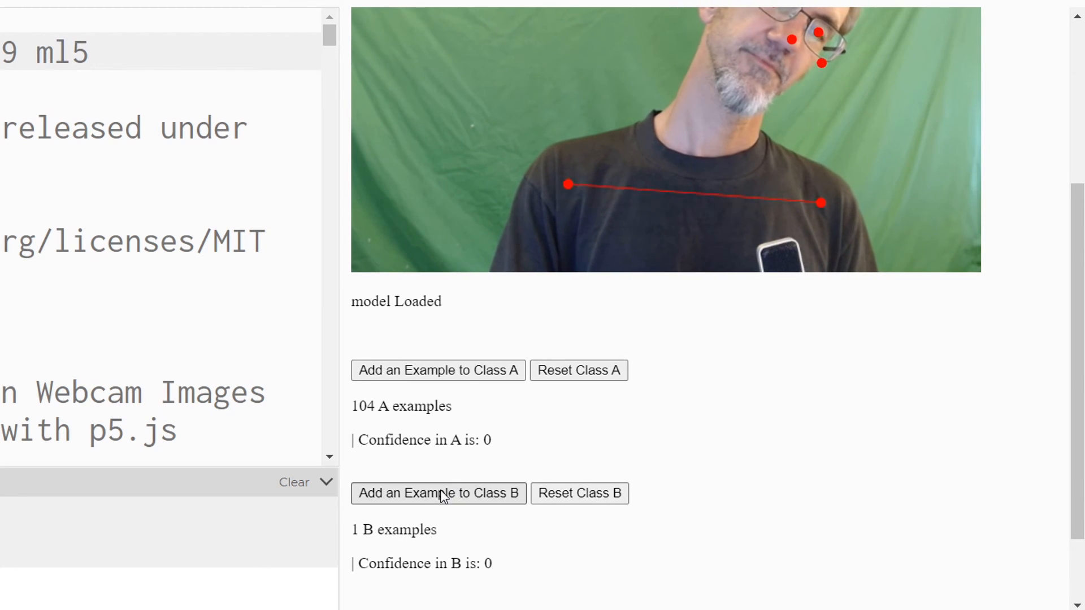
left_click(438, 492)
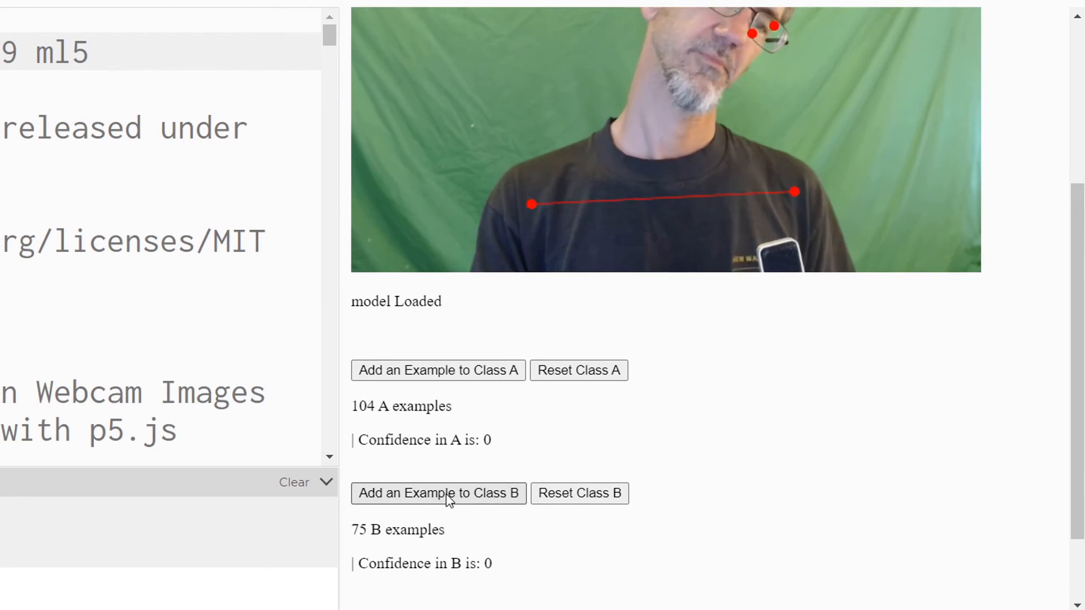
left_click(439, 494)
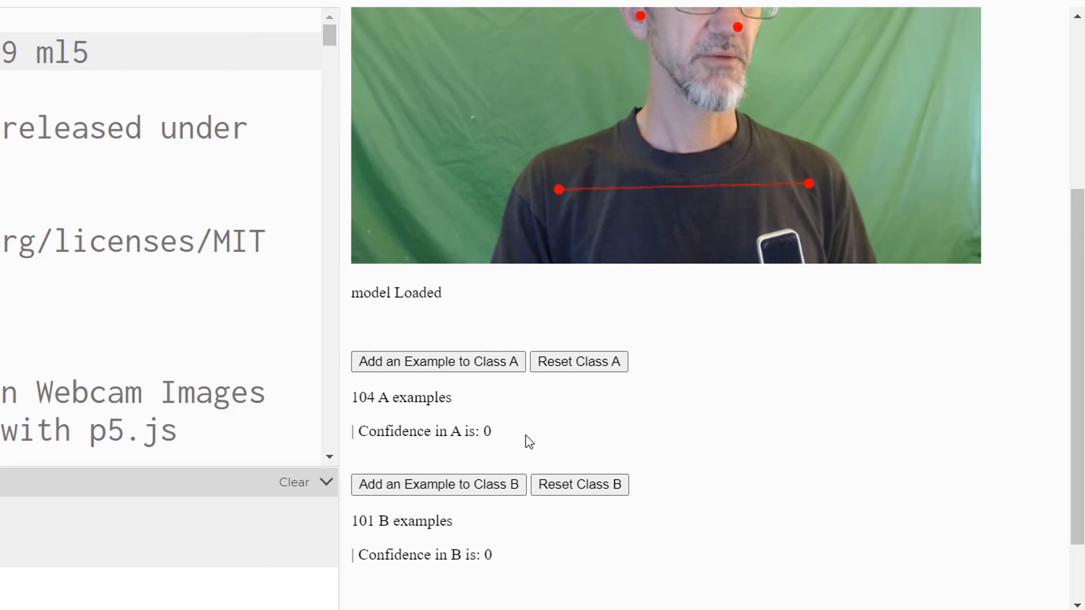
scroll("down", 3)
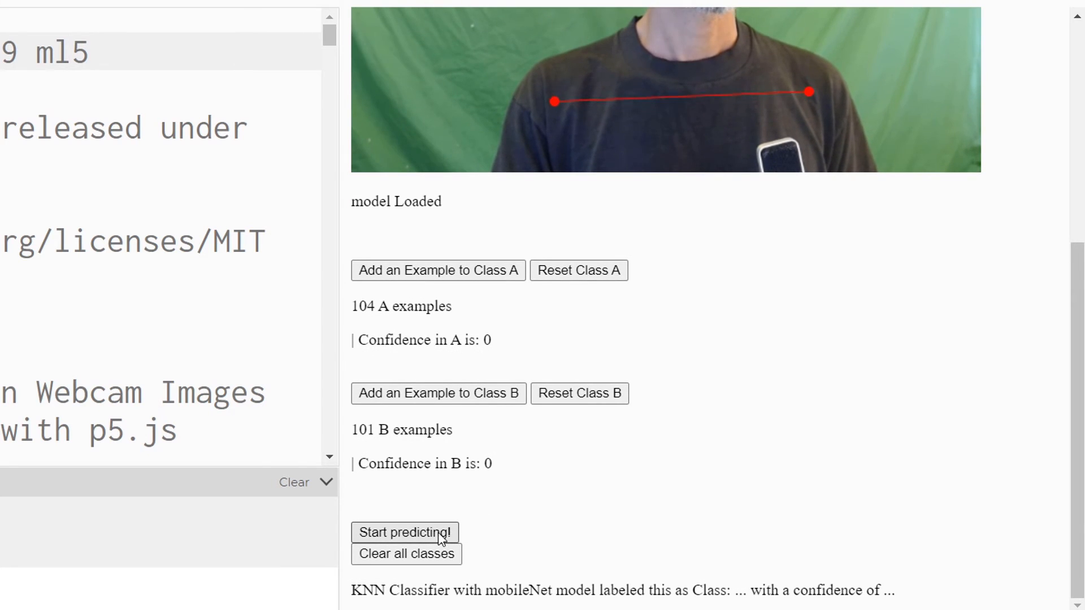
left_click(405, 532)
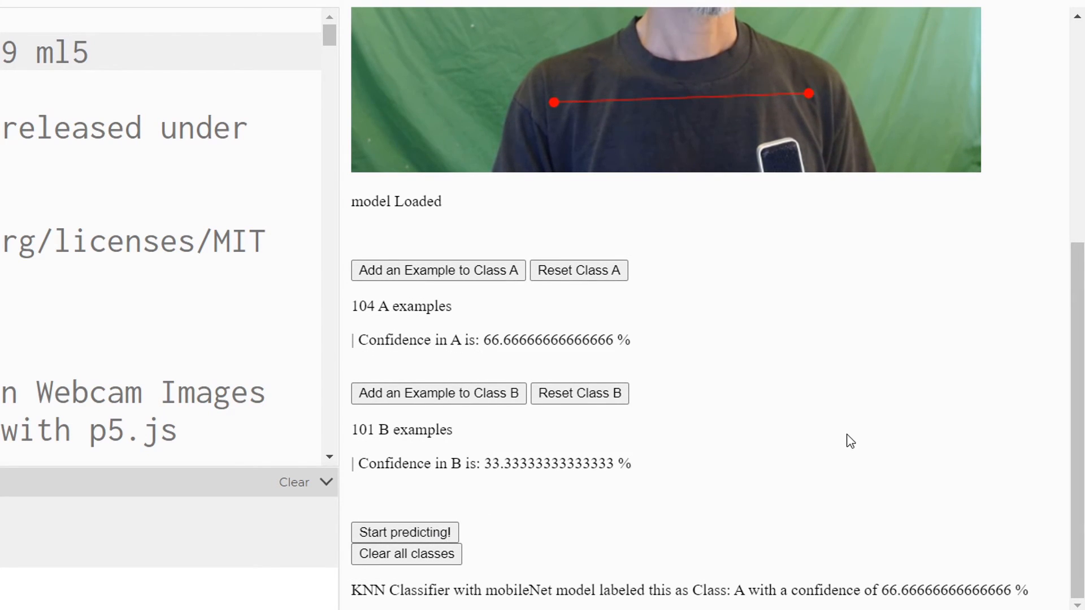